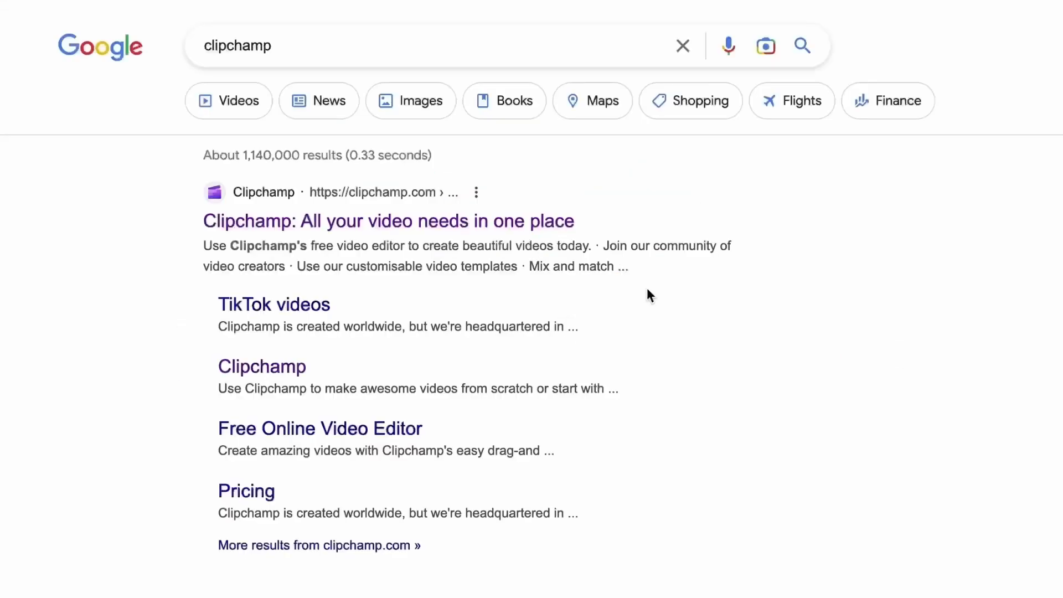
Open the 'Clipchamp: All your video needs in one place' site from the Google results.
left_click(388, 221)
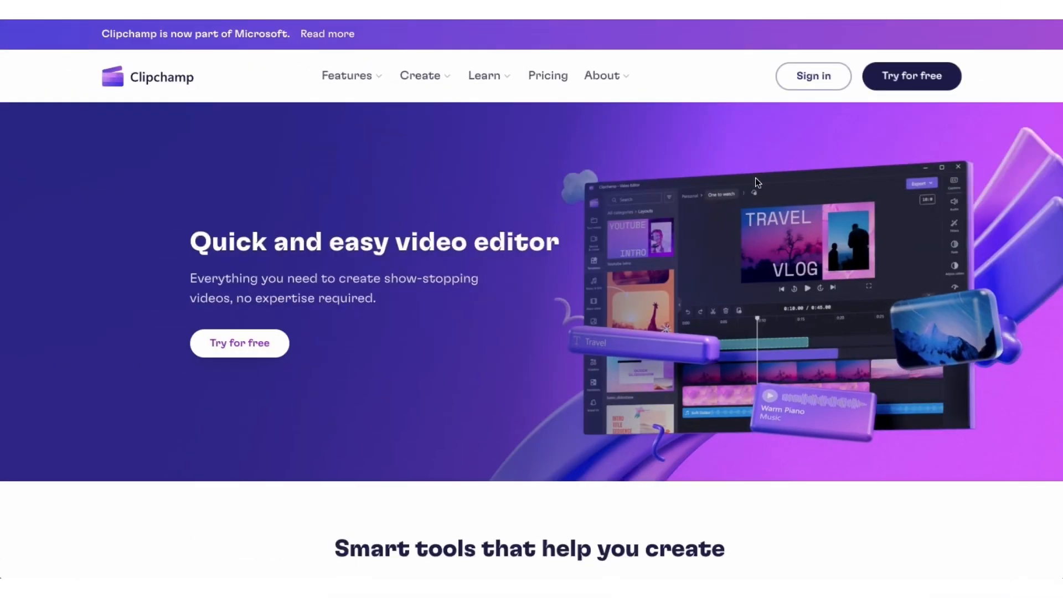
mouse_move(912, 76)
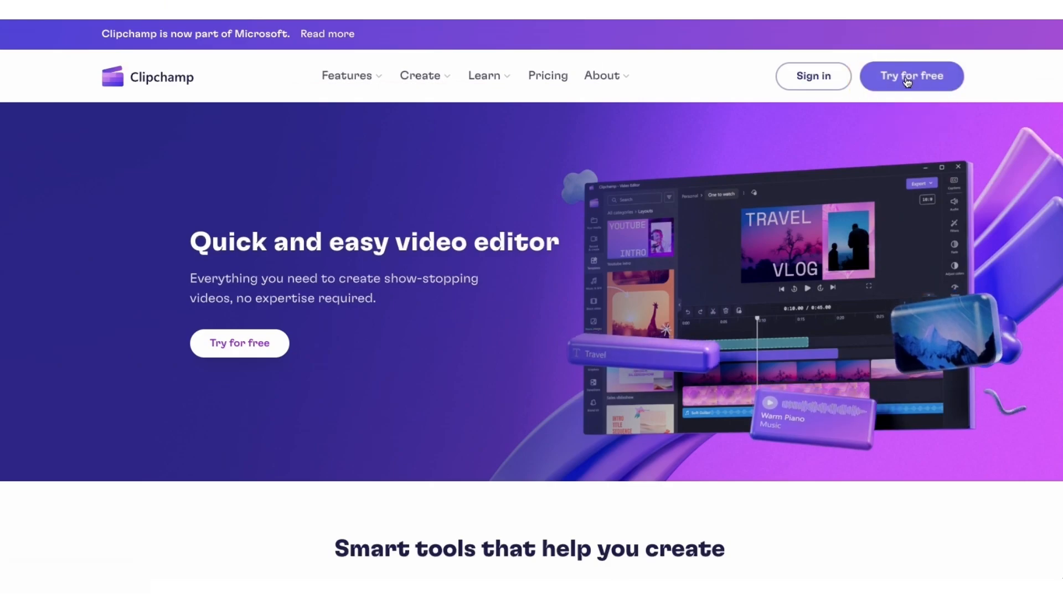
Try Clipchamp for free and create a new blank video project.
left_click(912, 75)
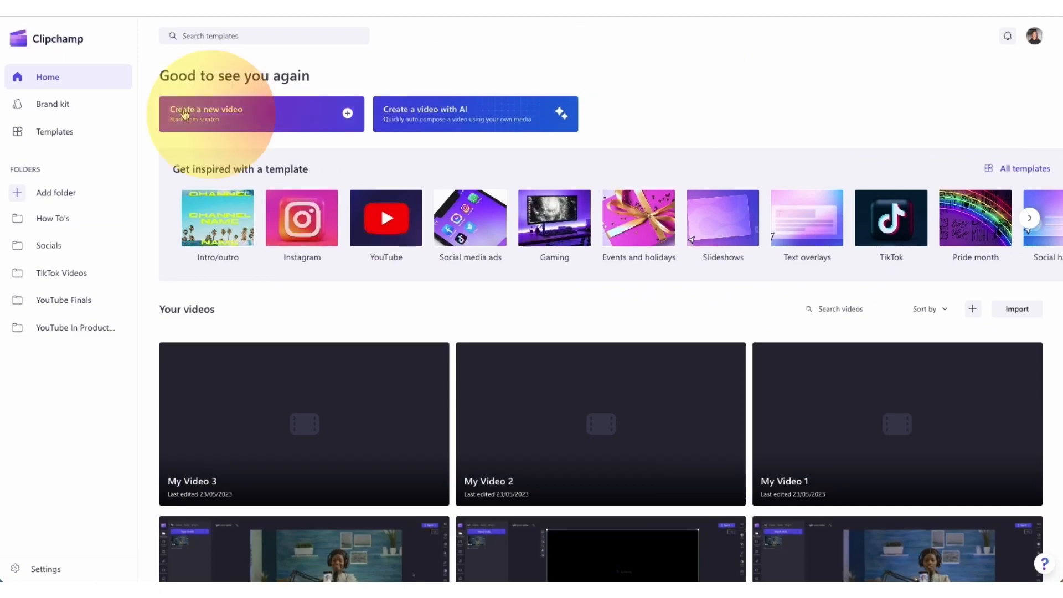
left_click(207, 113)
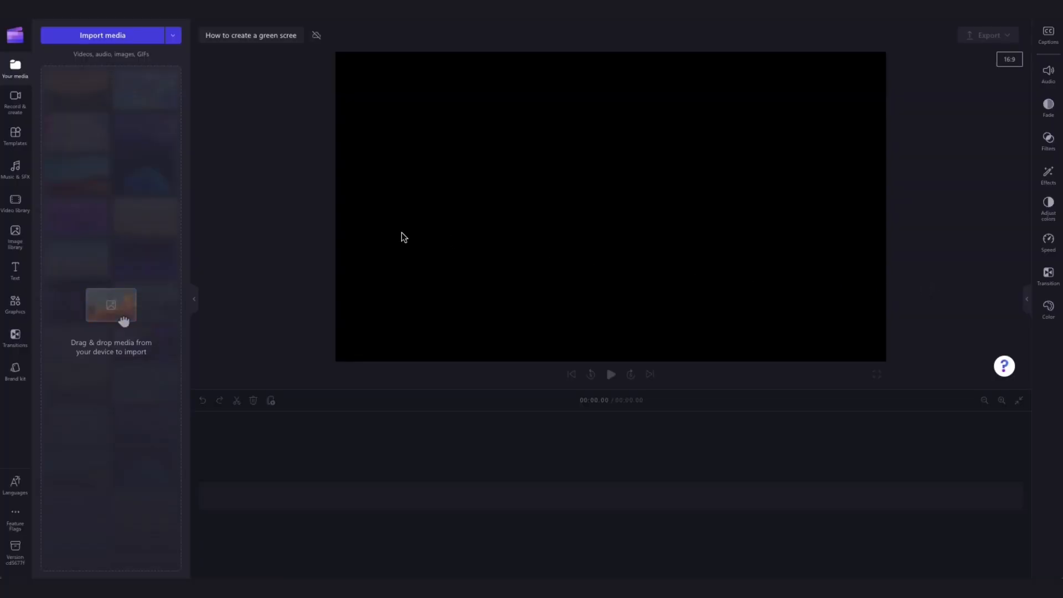
Add the 10-second '0 views' green-screen stock animation from the Video library to the timeline.
left_click(15, 200)
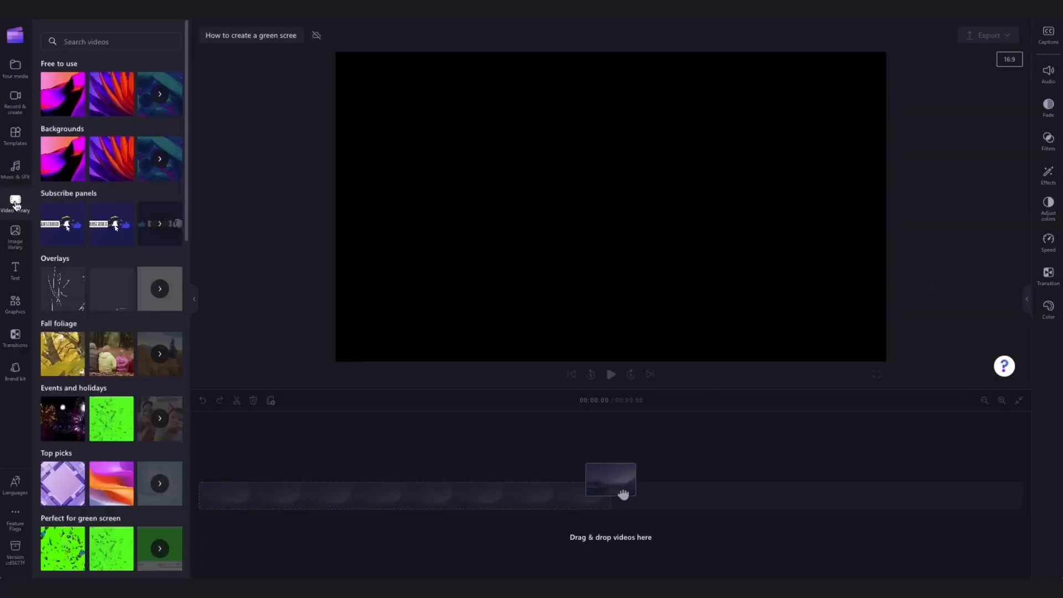
scroll("down", 3)
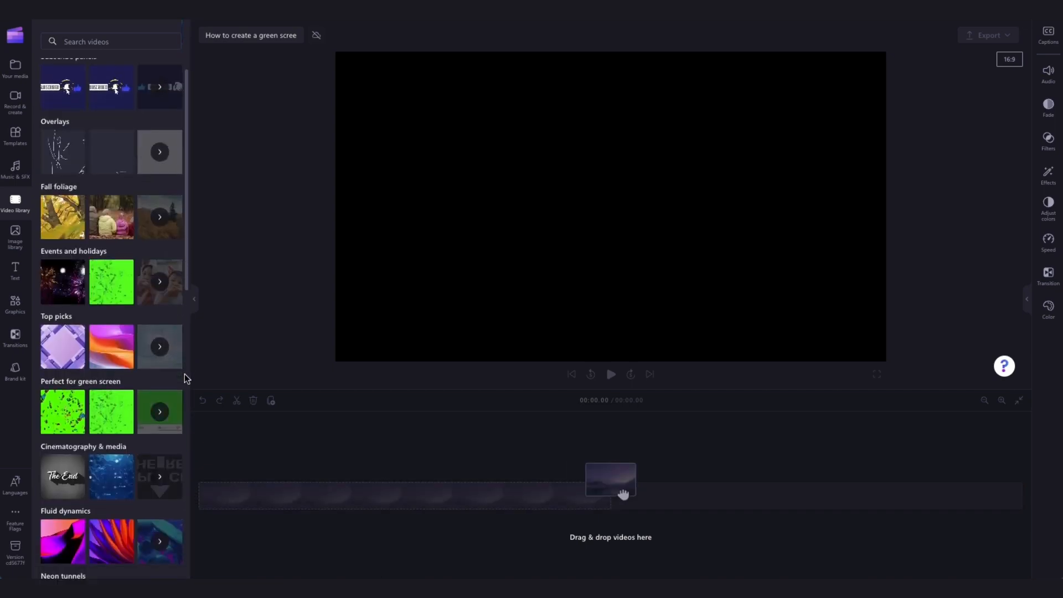
scroll("down", 3)
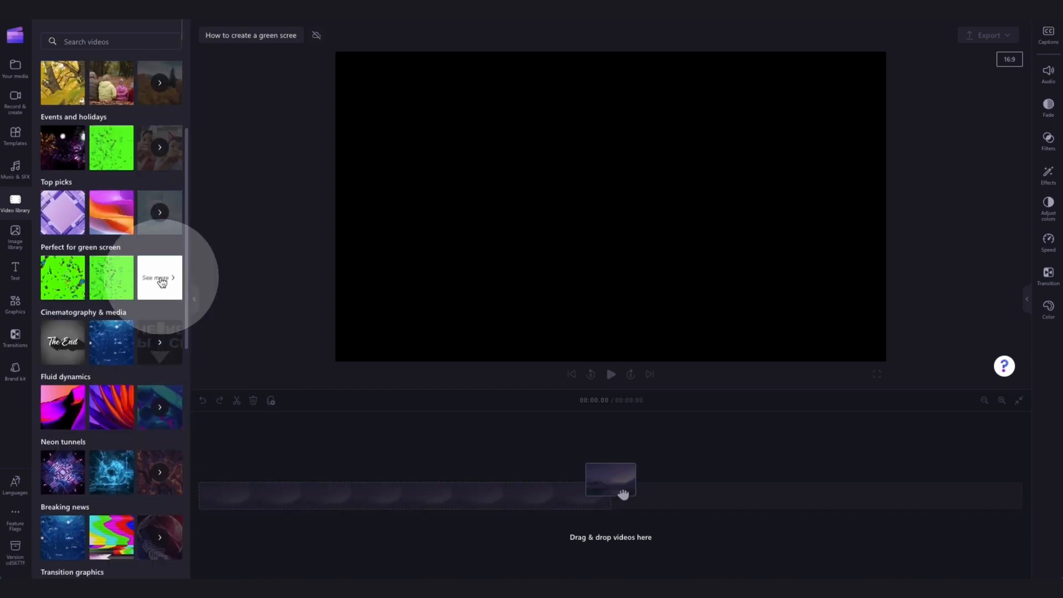
left_click(159, 277)
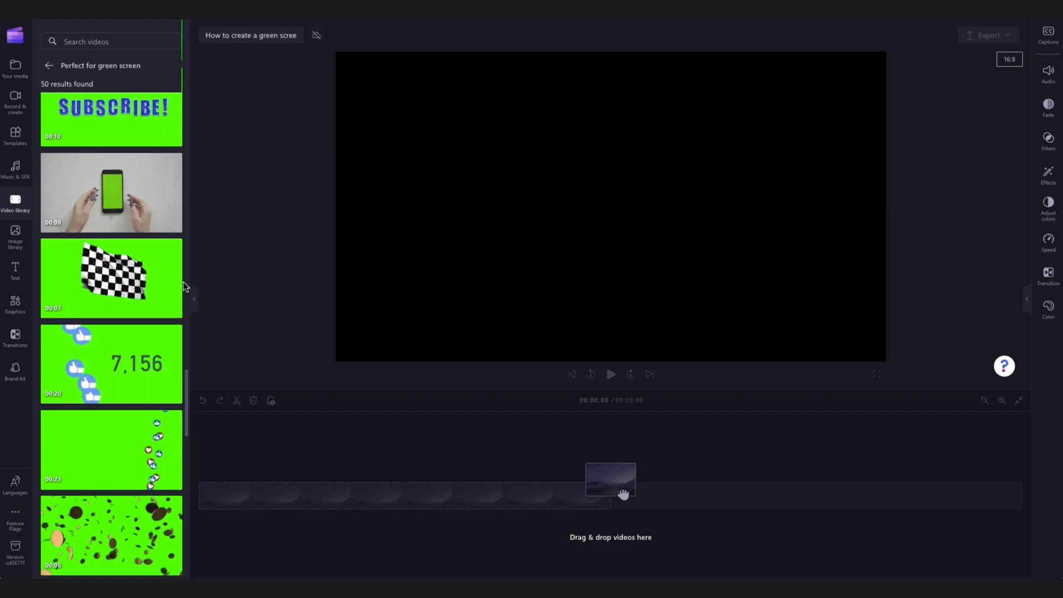
scroll("down", 3)
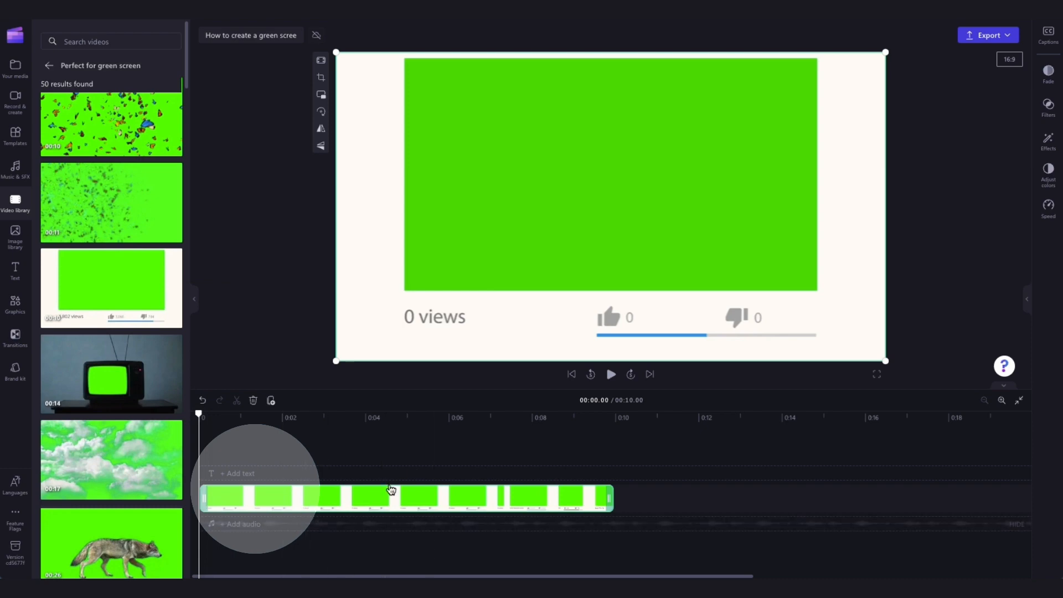
left_click(15, 70)
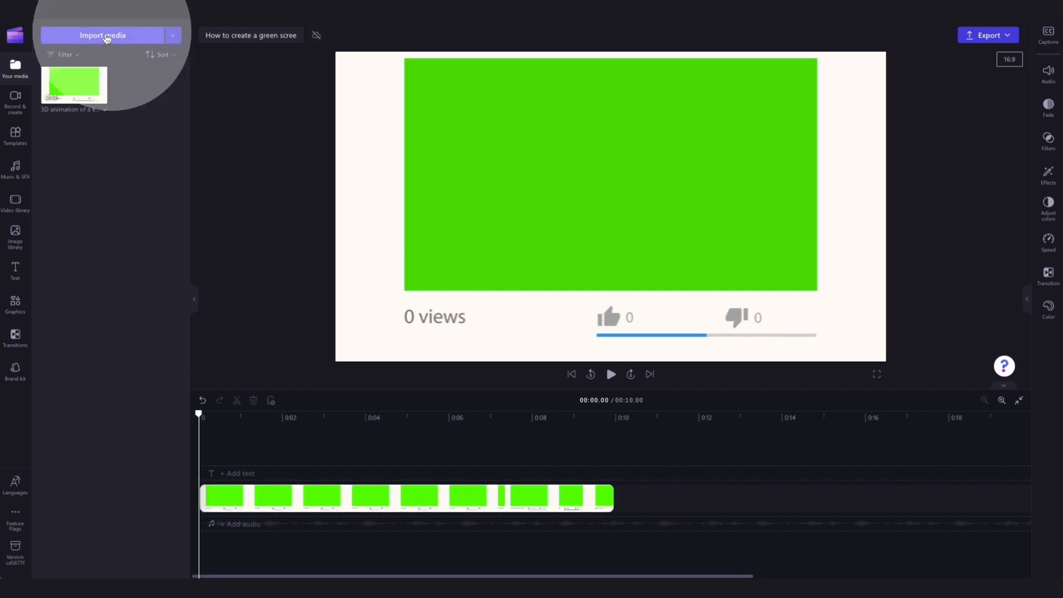
Import My video 1.mp4 onto a track below the green-screen clip, then select that clip.
left_click(102, 34)
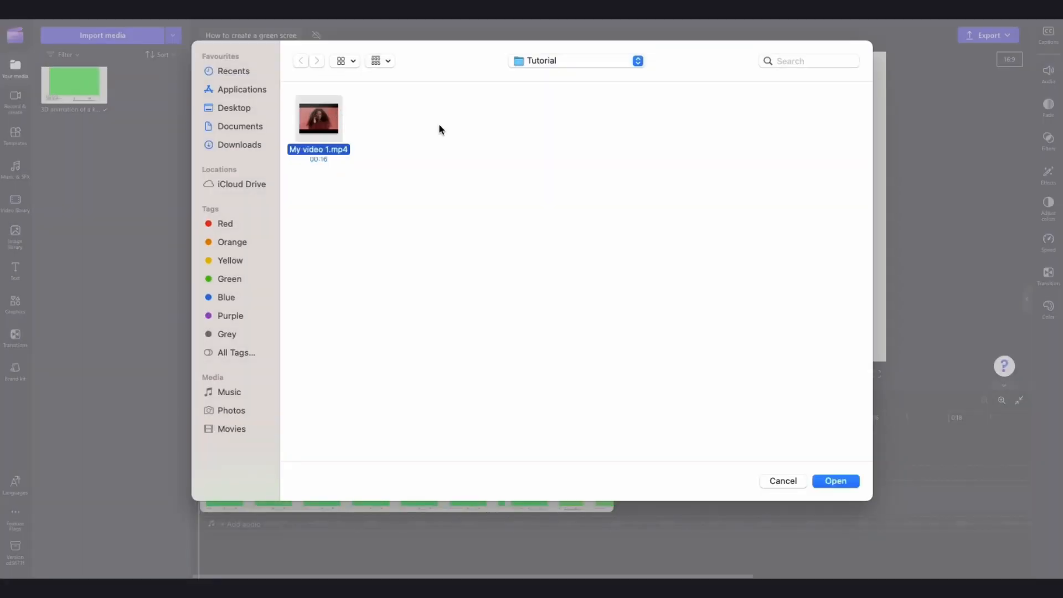
left_click(835, 481)
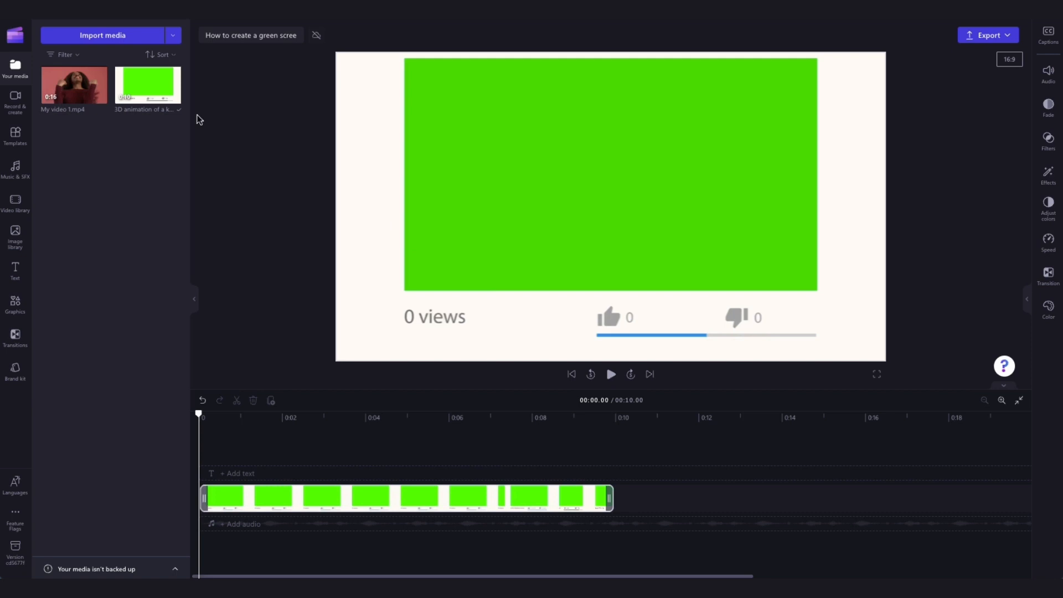
left_click_drag(74, 84, 208, 420)
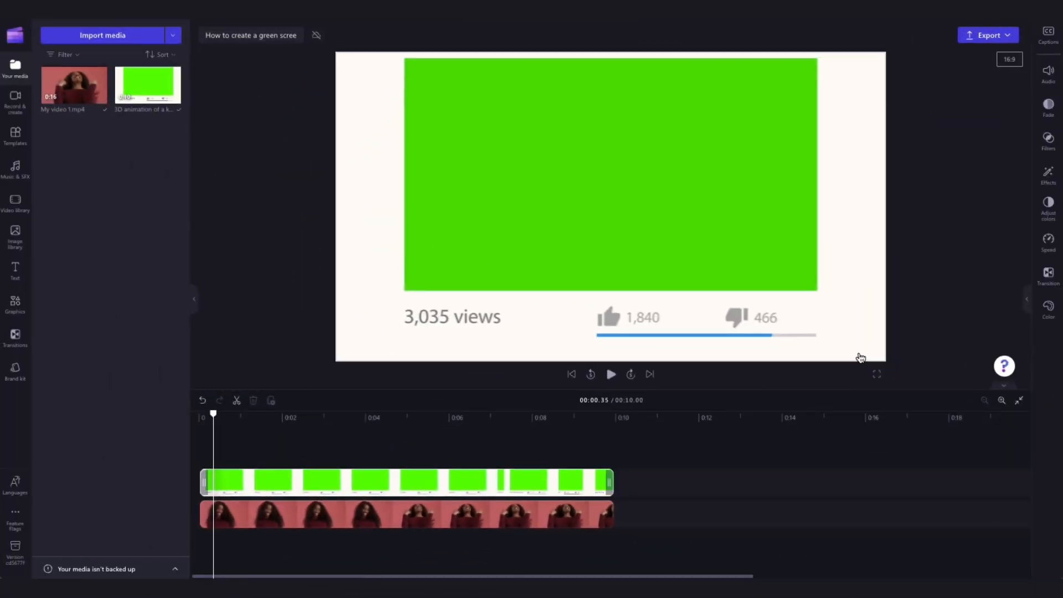
left_click(475, 481)
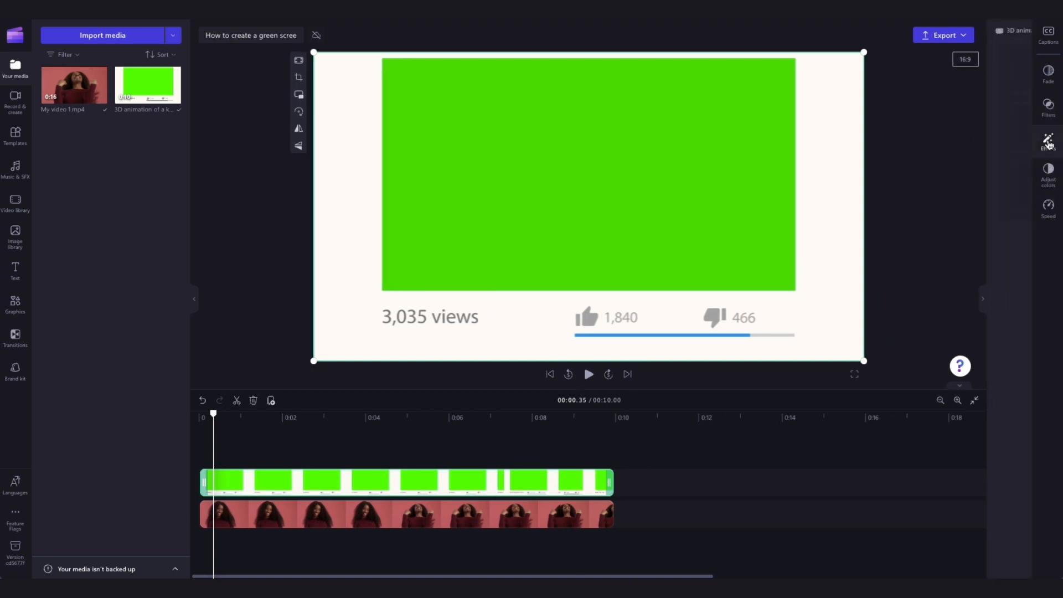
Apply the Green screen effect to the views animation clip.
left_click(1048, 140)
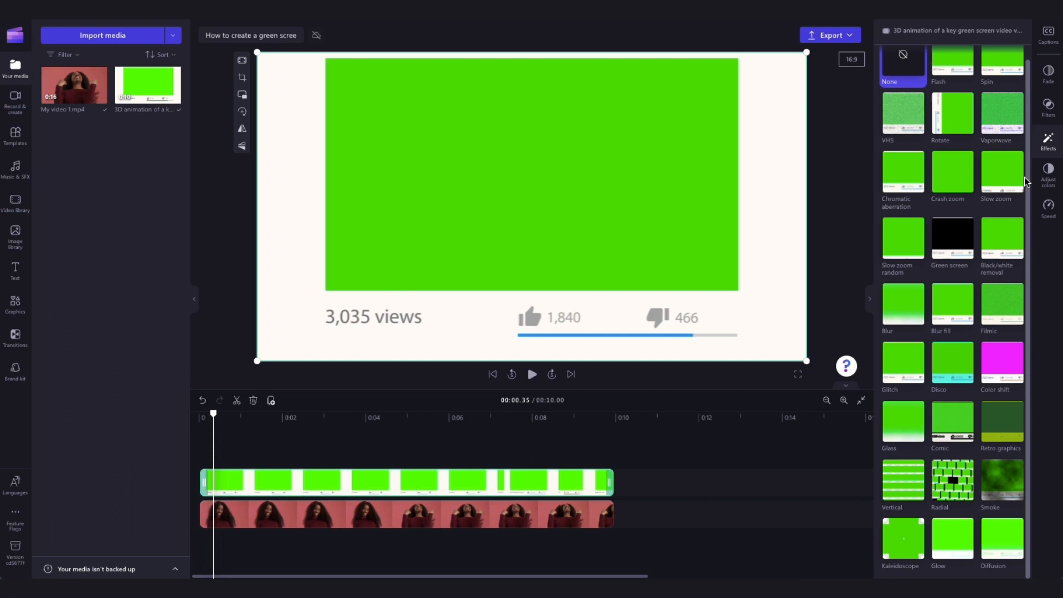
left_click(952, 241)
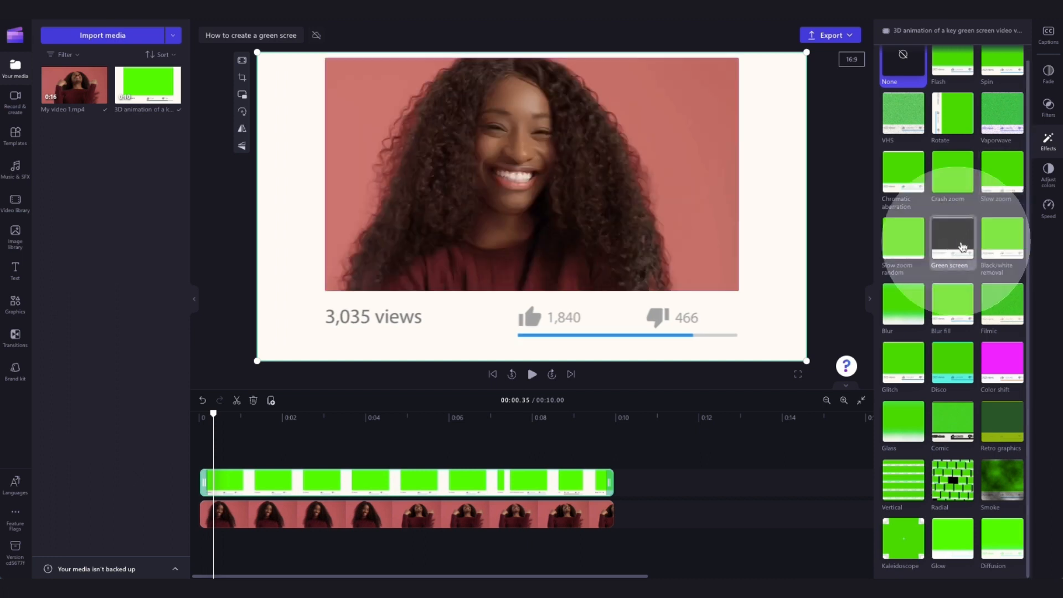
left_click(952, 242)
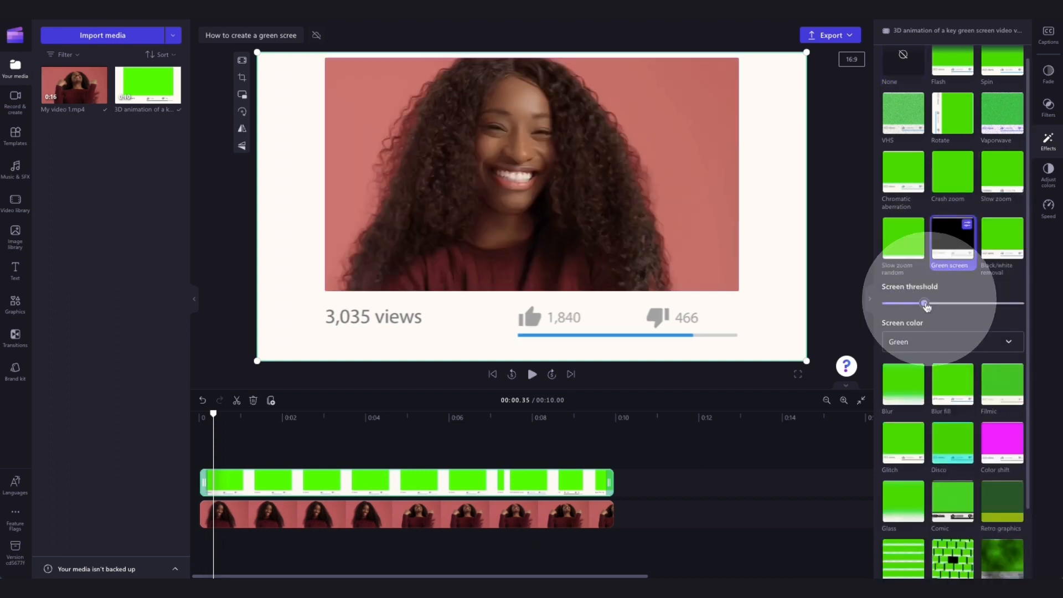
Adjust the screen threshold and change the key colour from green to Blue.
left_click_drag(926, 303, 1023, 303)
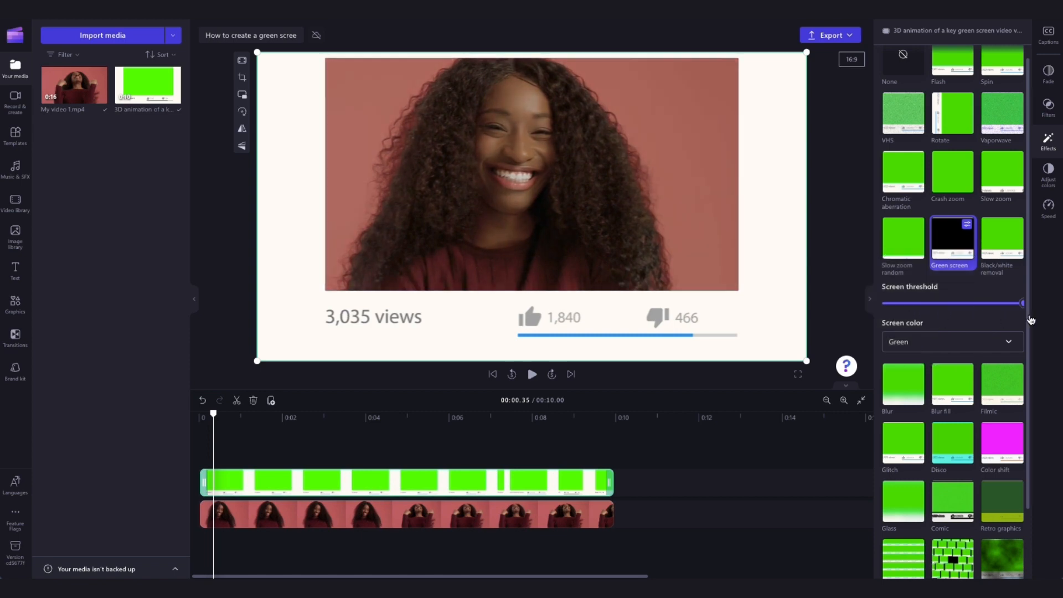
left_click_drag(1024, 303, 909, 303)
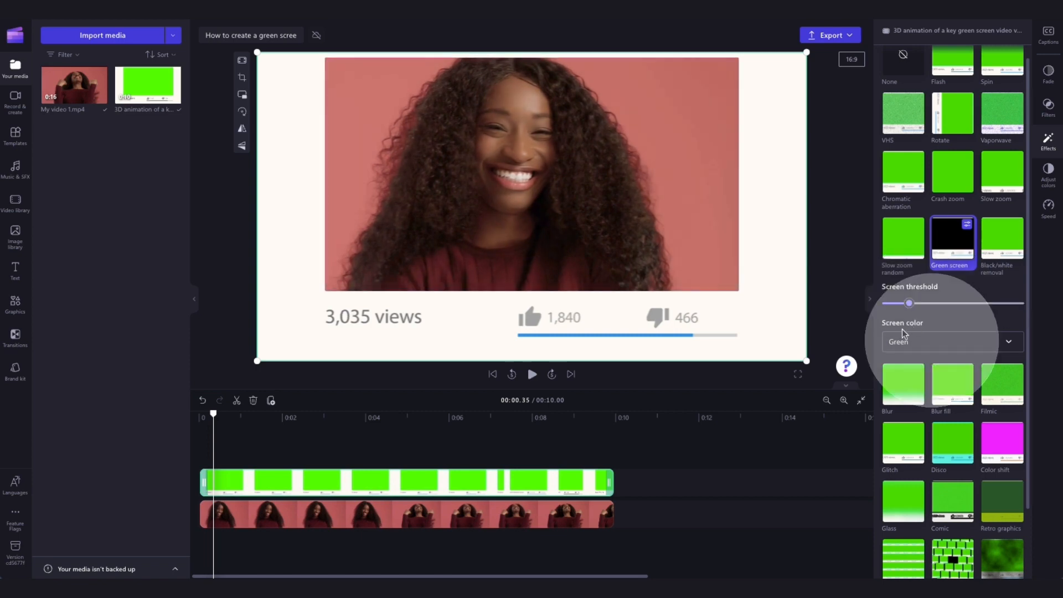
left_click(950, 341)
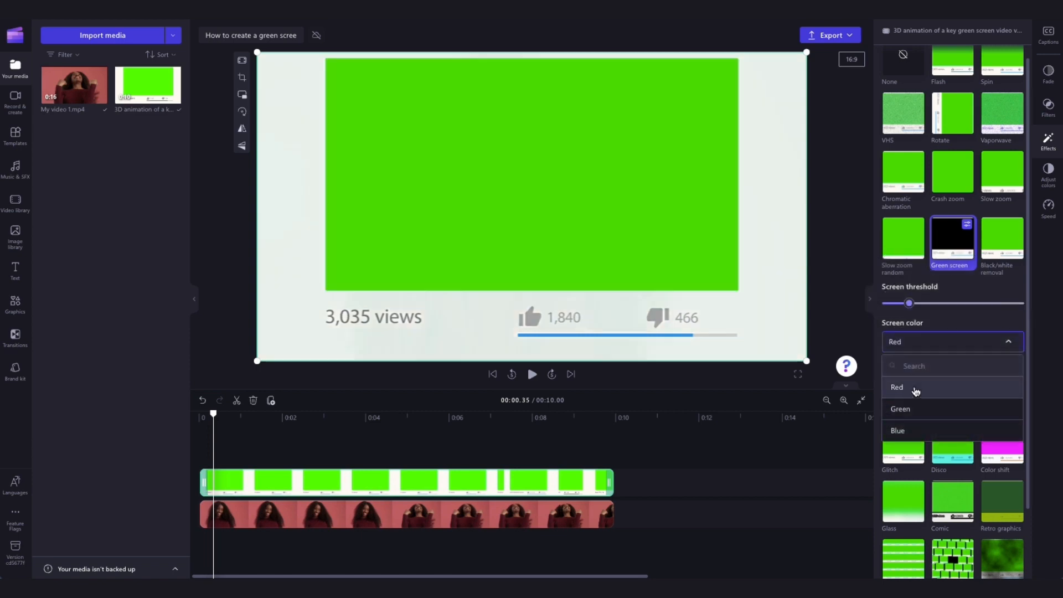
left_click(898, 430)
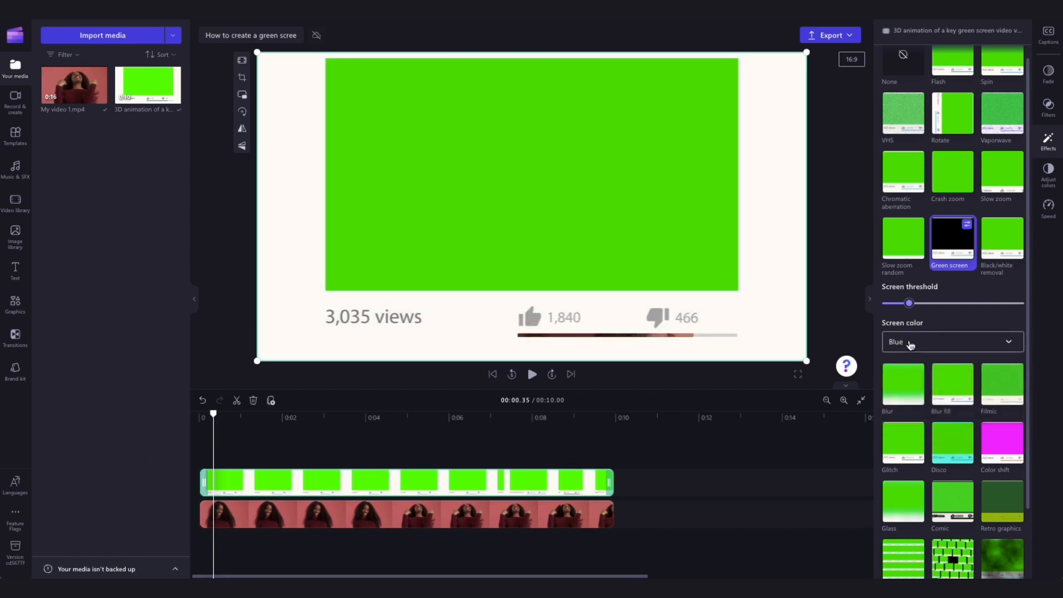
left_click(952, 341)
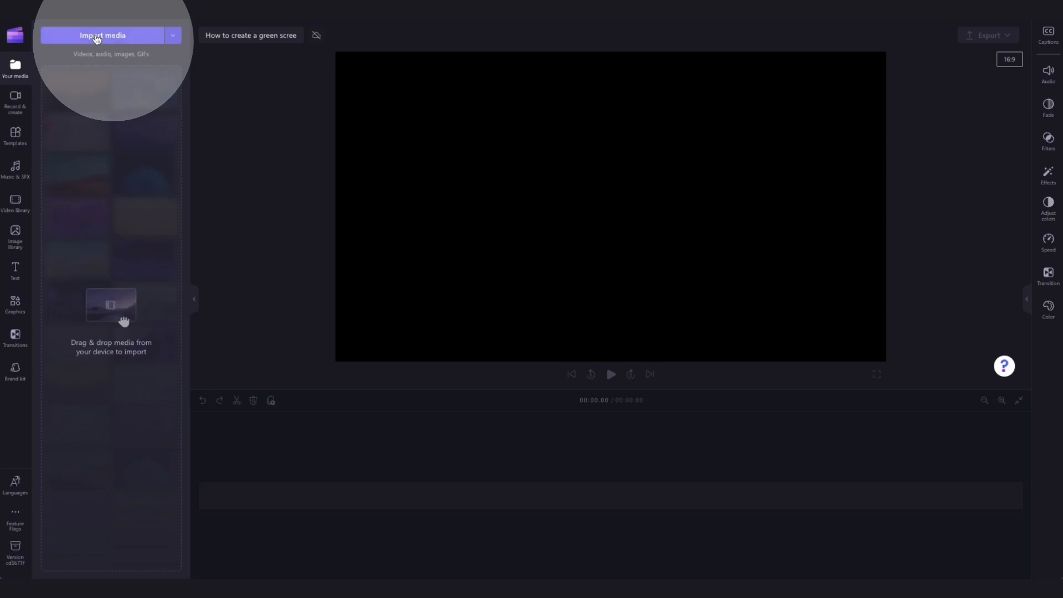
Import My green screen video.mp4 onto the timeline and open the Graphics library.
left_click(103, 35)
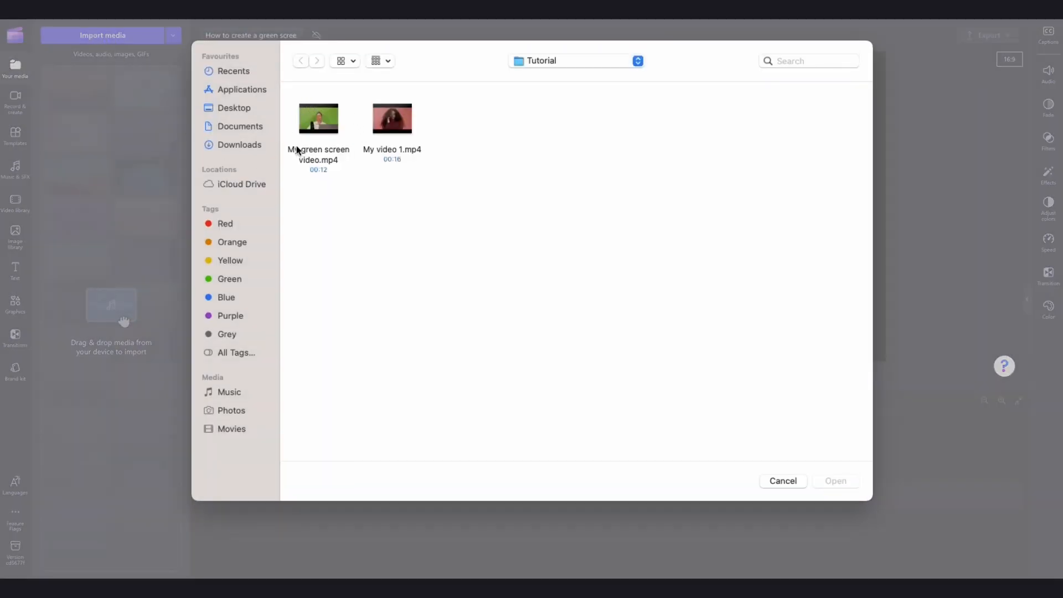
left_click(318, 119)
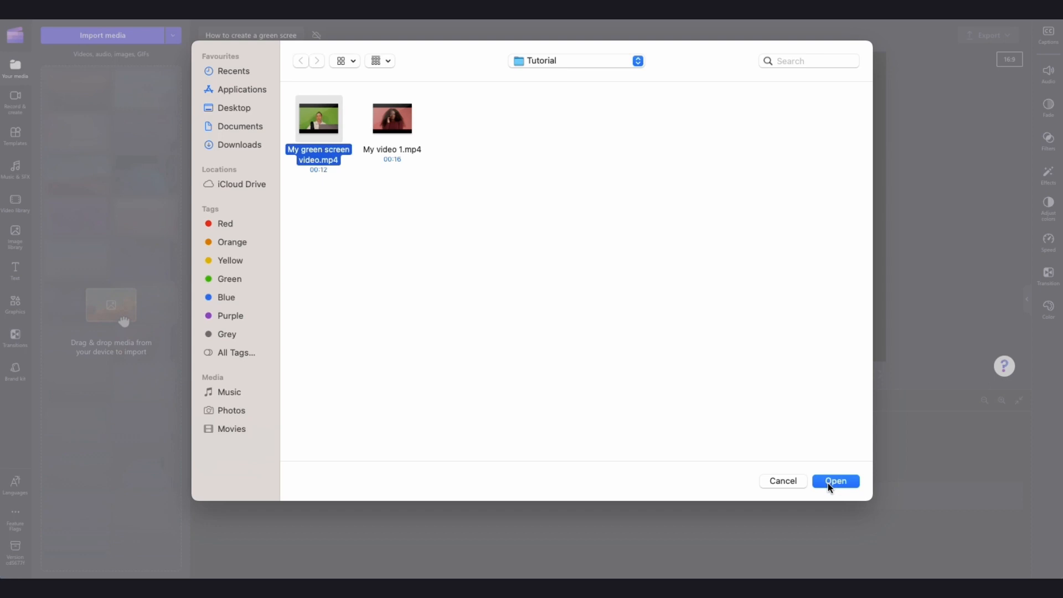
left_click(834, 481)
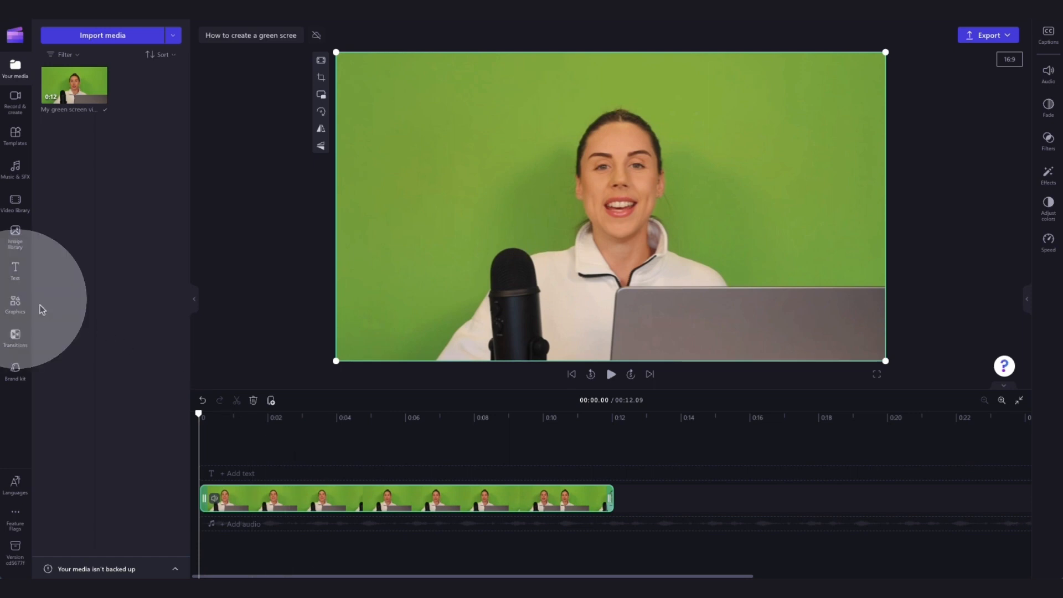
left_click(15, 305)
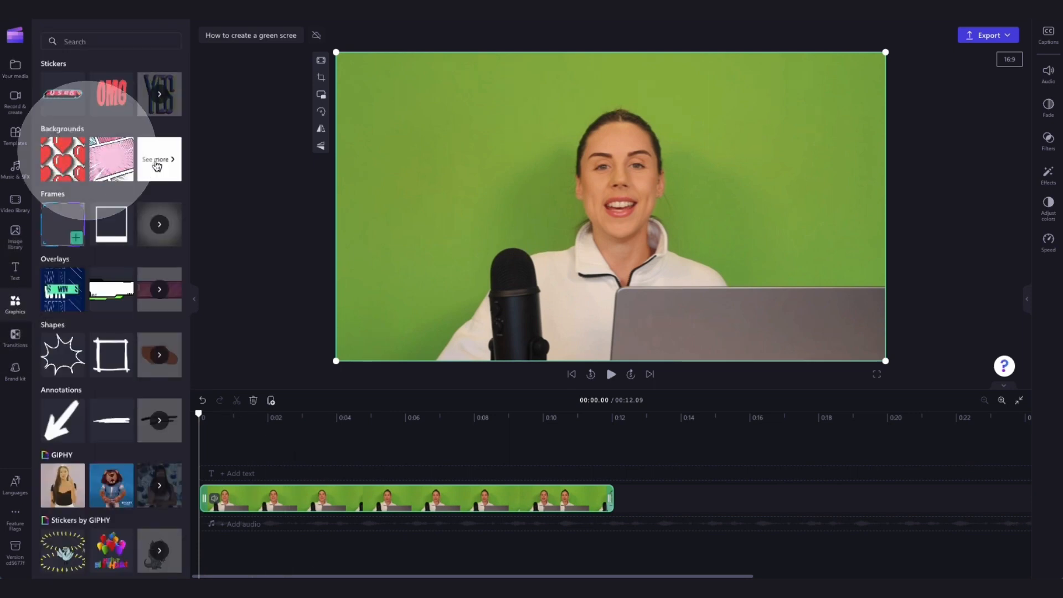
Add the Twirling watermelon lollipops comic background beneath the speaker video, then select the speaker clip.
left_click(159, 159)
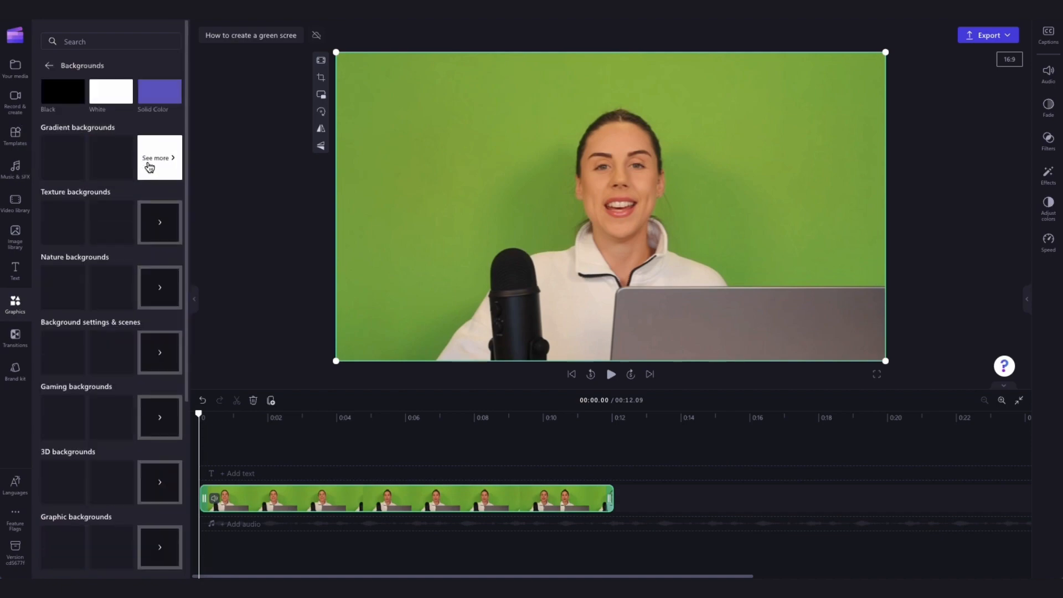
scroll("down", 3)
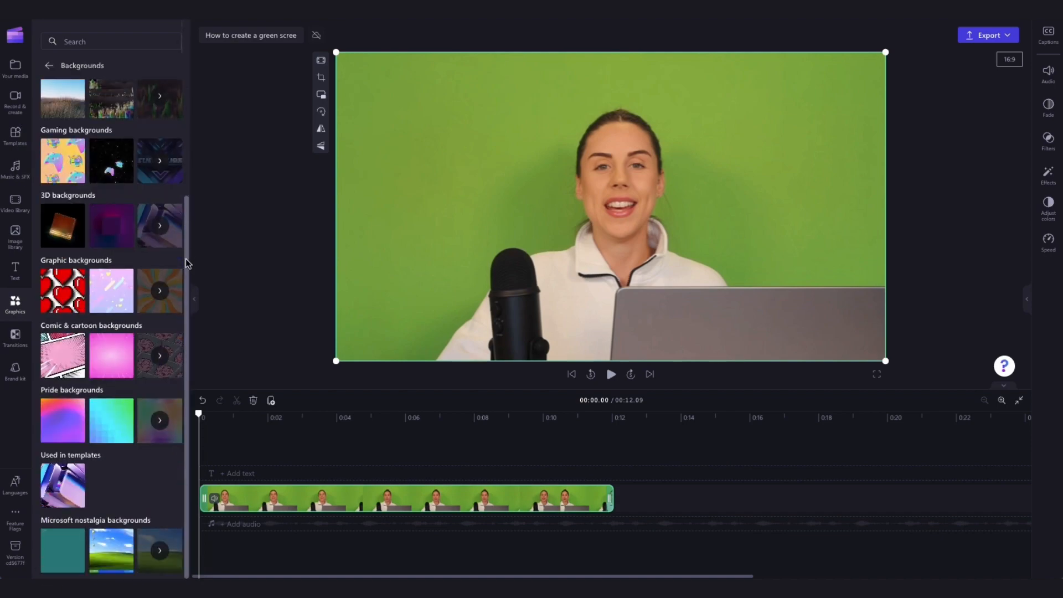
left_click(159, 356)
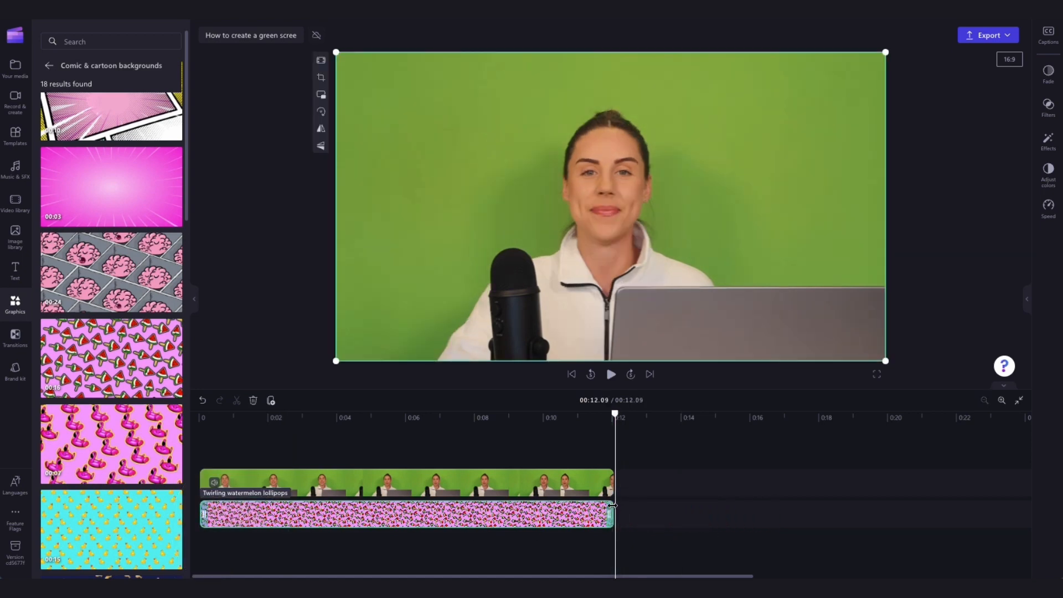
left_click(407, 481)
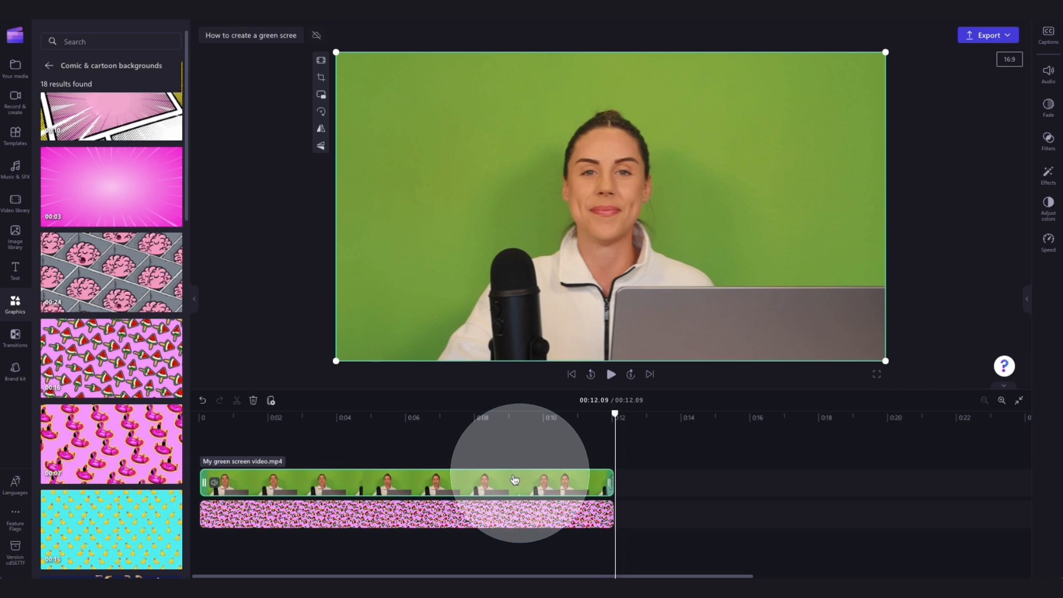
Apply Green screen to the speaker clip and lower the threshold to key out her backdrop.
left_click(1048, 173)
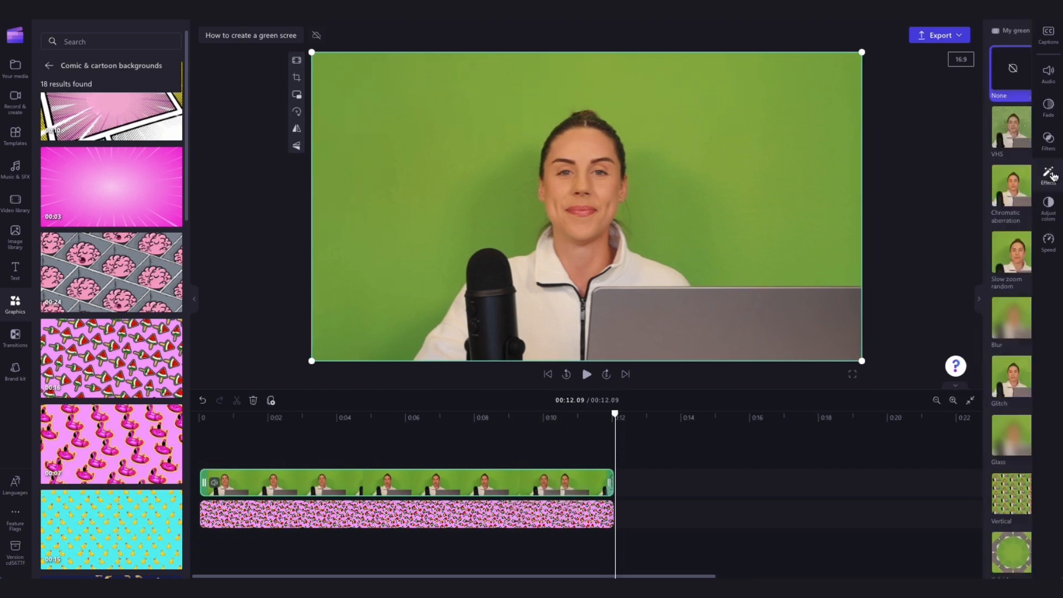
left_click(952, 254)
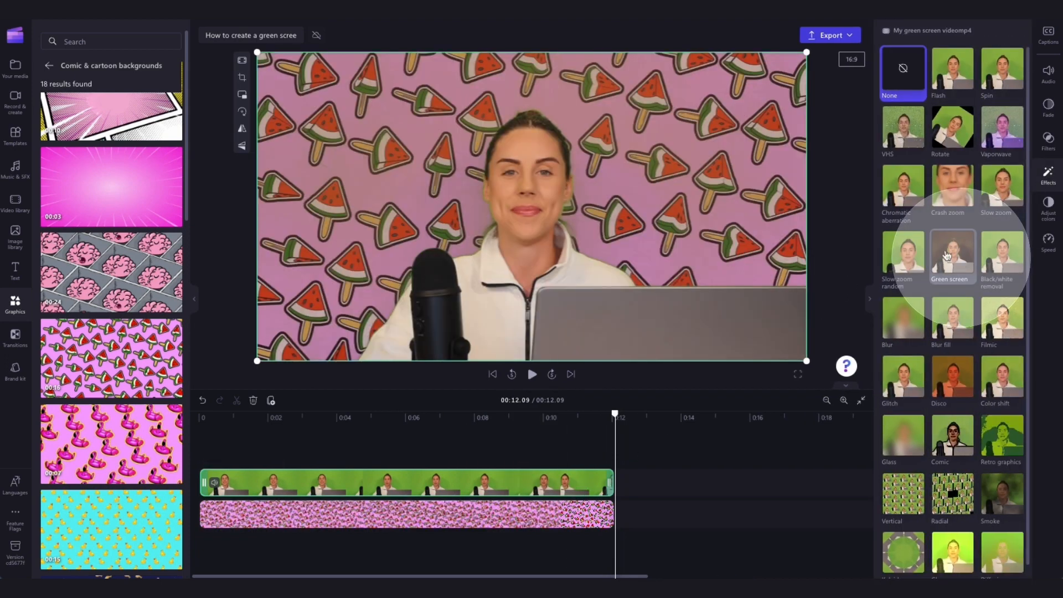
left_click(952, 256)
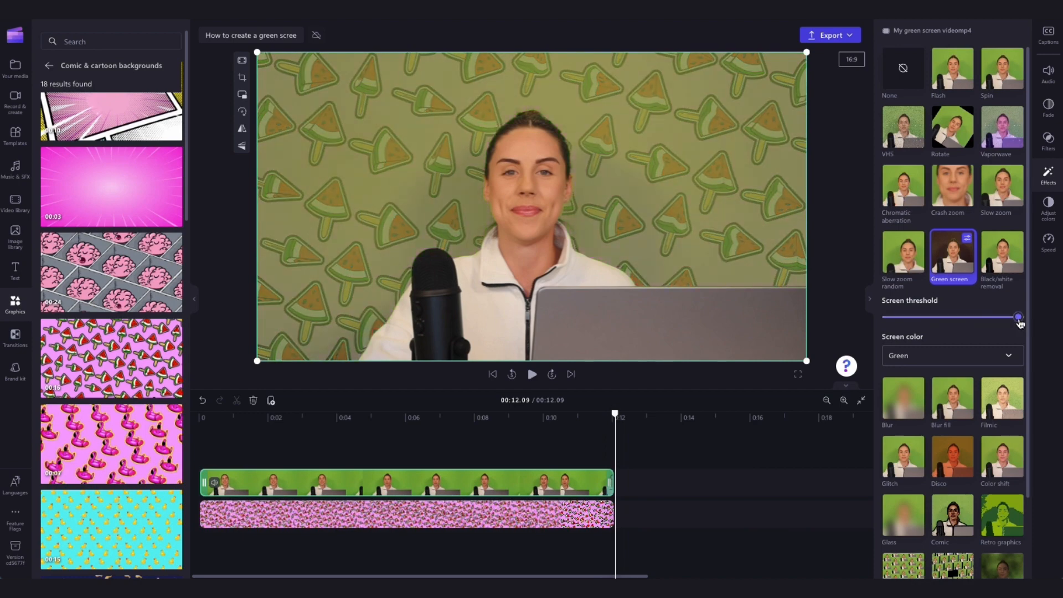
left_click_drag(1017, 317, 903, 317)
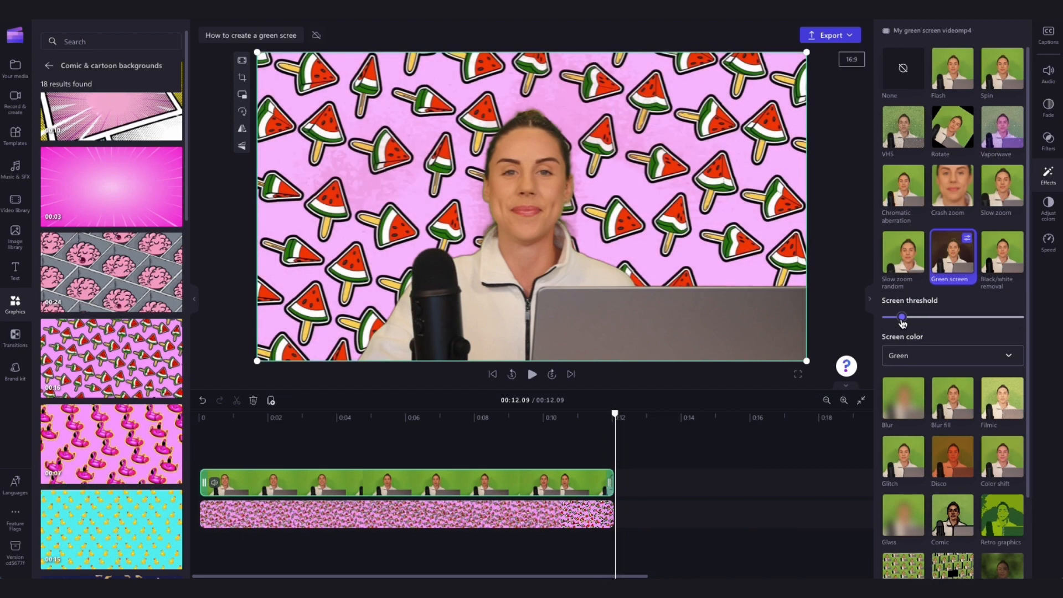
left_click(512, 374)
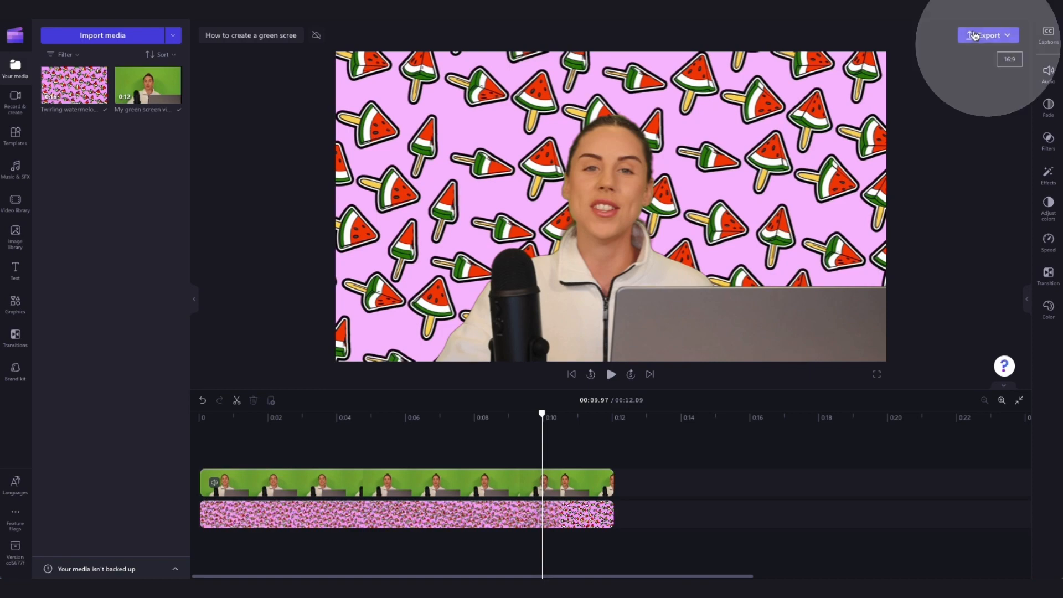
Export the video at the chosen quality to reach the save and share page.
left_click(988, 35)
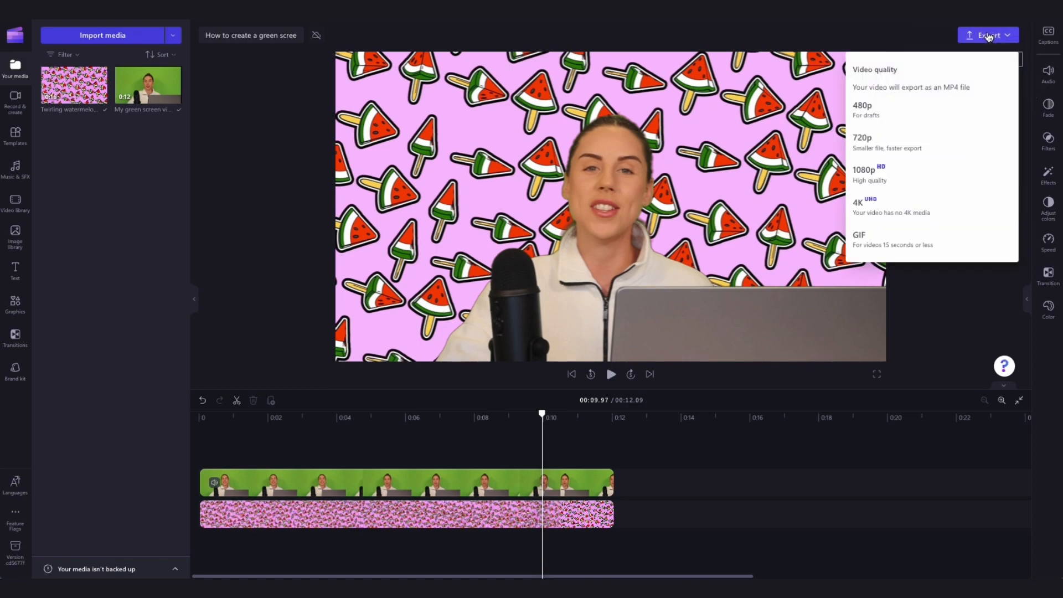
left_click(869, 169)
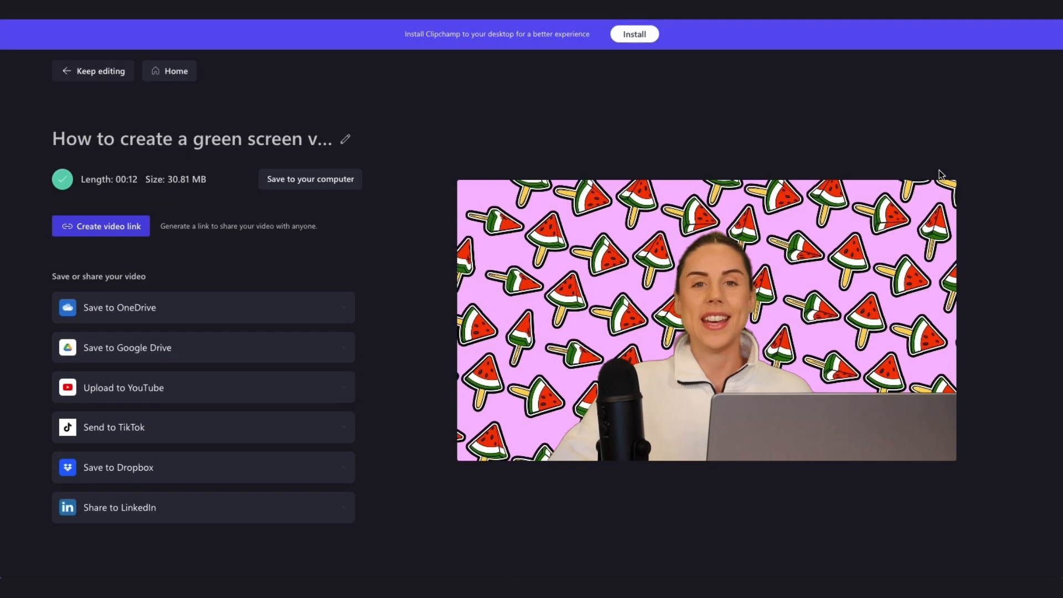